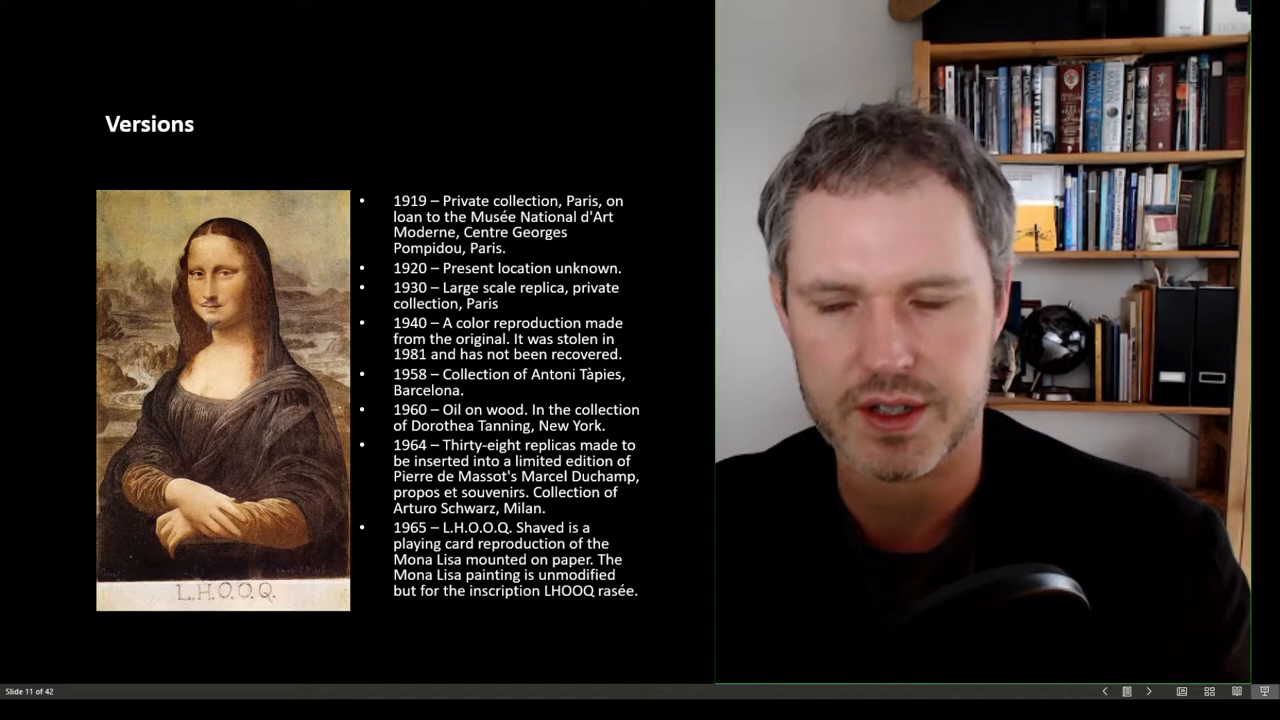
Advance the slideshow from the Versions slide to slide 12 with the shark in a glass tank.
left_click(1148, 692)
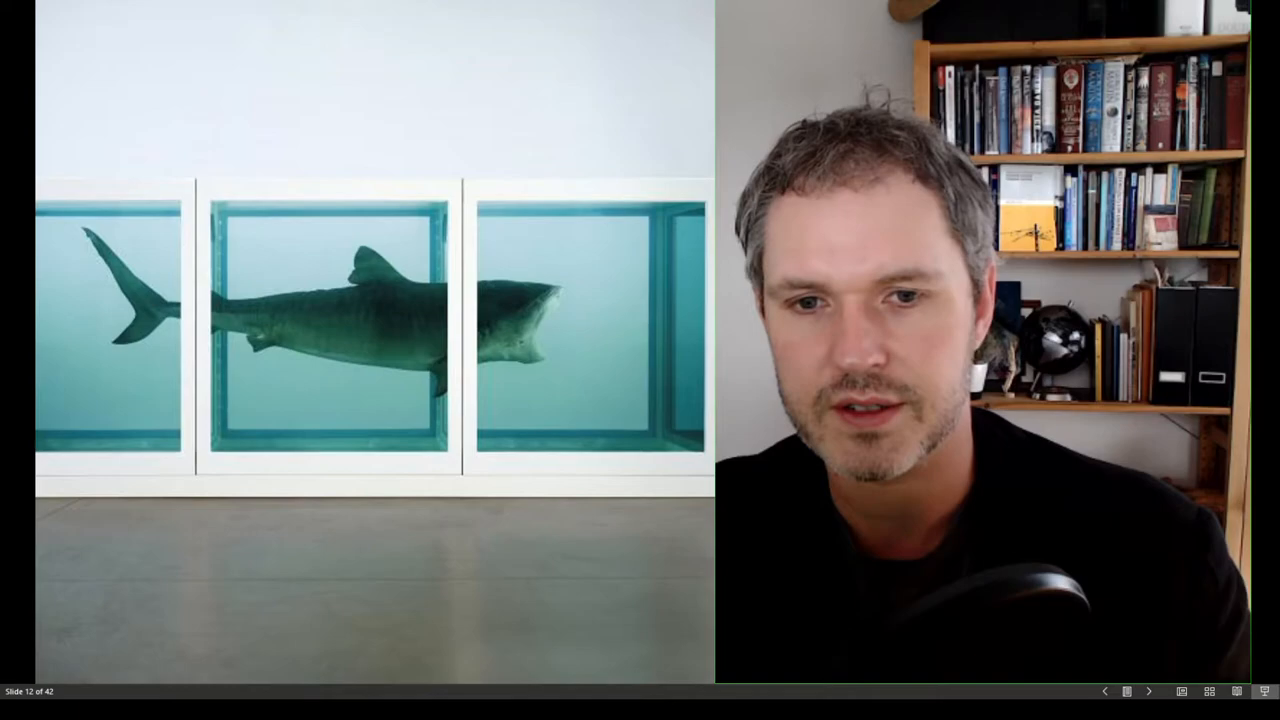
left_click(1148, 692)
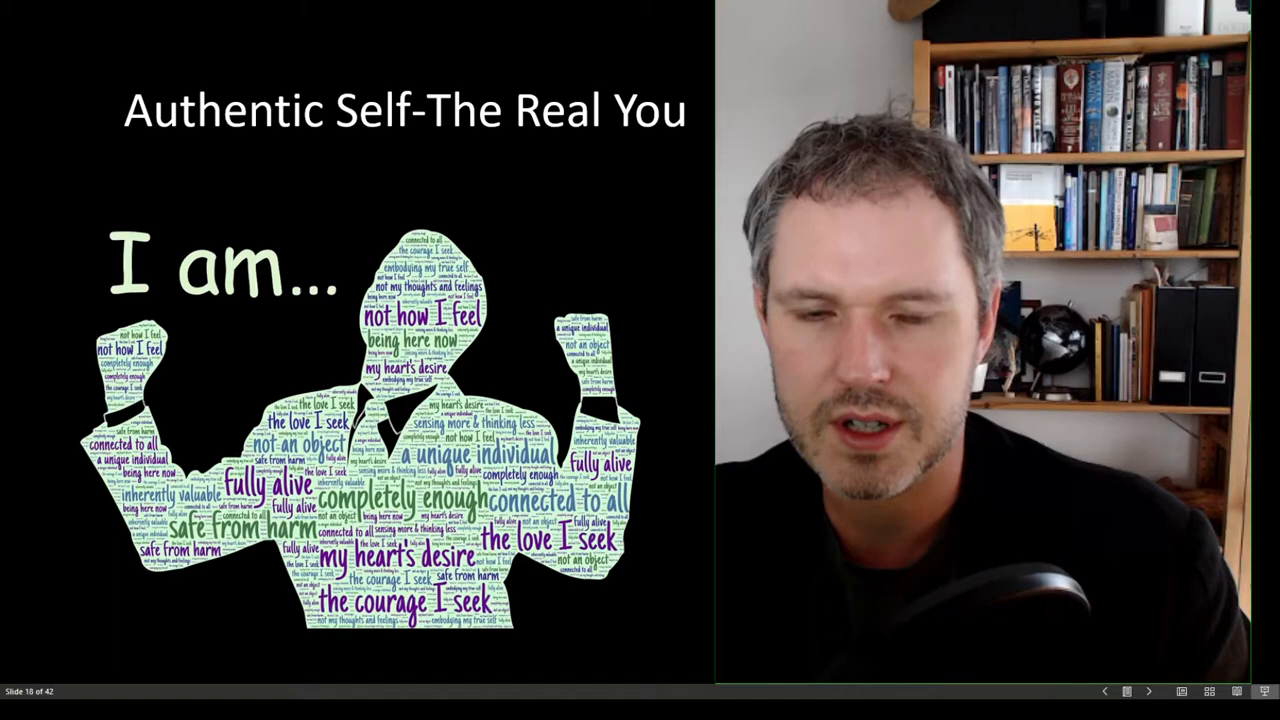
Advance past 'Authentic Self-The Real You' to slide 21, the authenticity word-cloud question.
left_click(1148, 692)
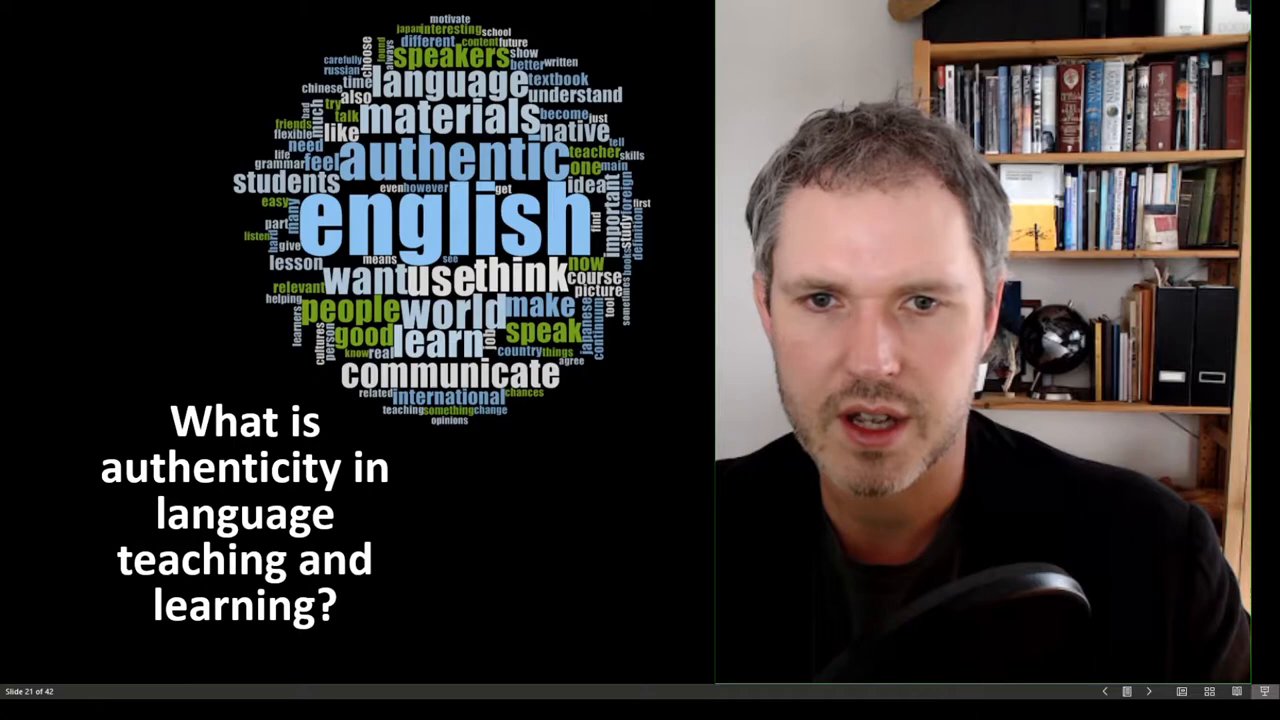
Advance to slide 22 listing eight numbered definitions of authenticity in language teaching.
left_click(1148, 692)
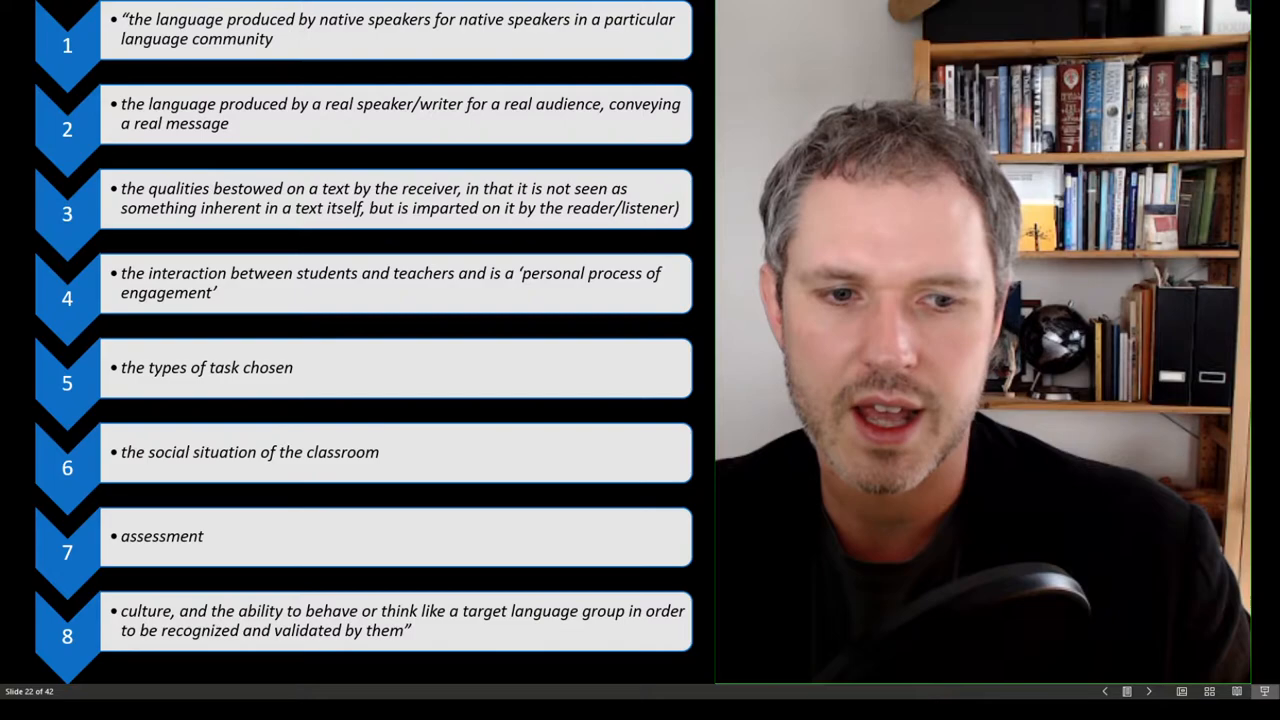
Advance from the definitions slide to slide 36, the 'Authenticity Continuum' diagram (Pinner 2016).
left_click(1148, 692)
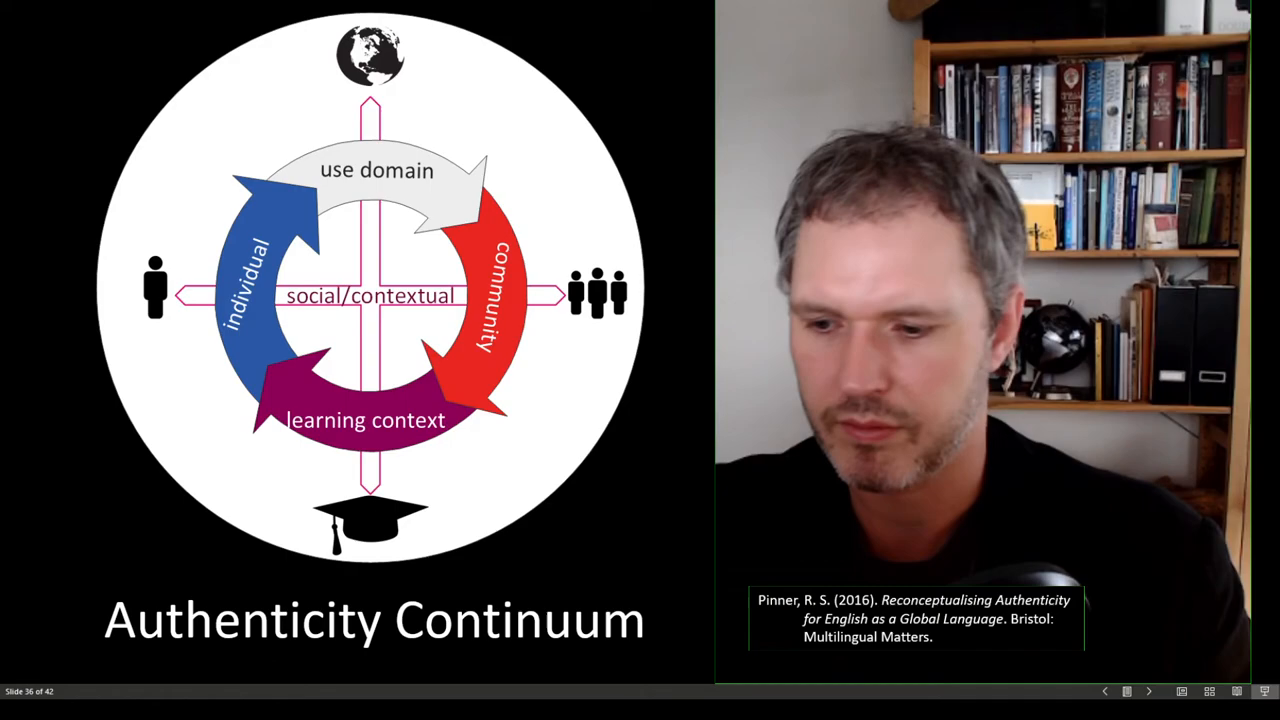
left_click(1148, 692)
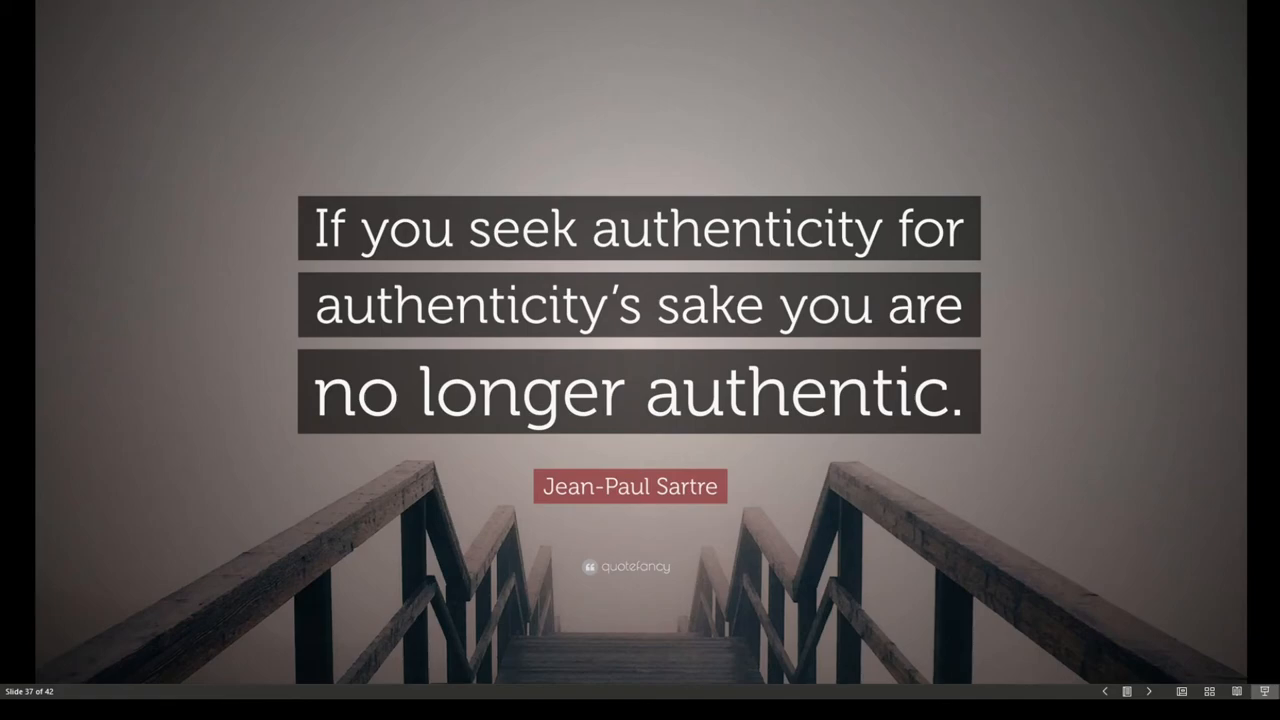
Advance past the Sartre quote on slide 37 to the blank slide 38.
left_click(1148, 692)
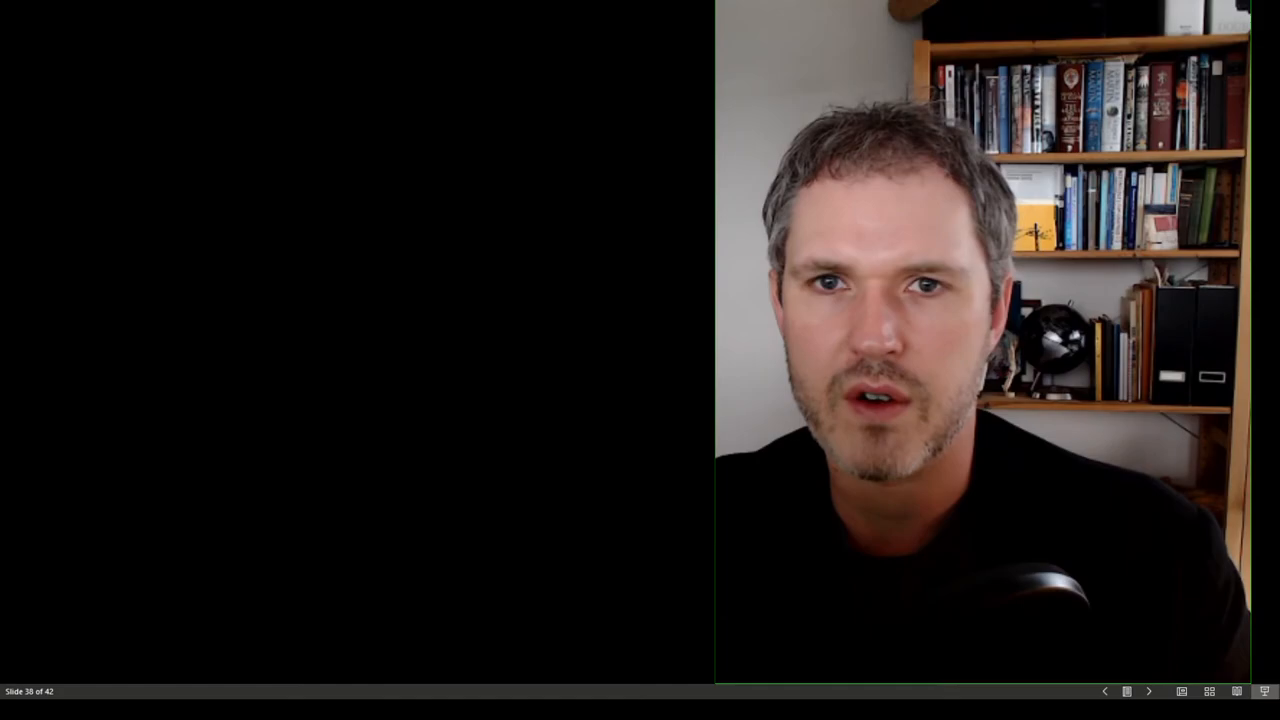